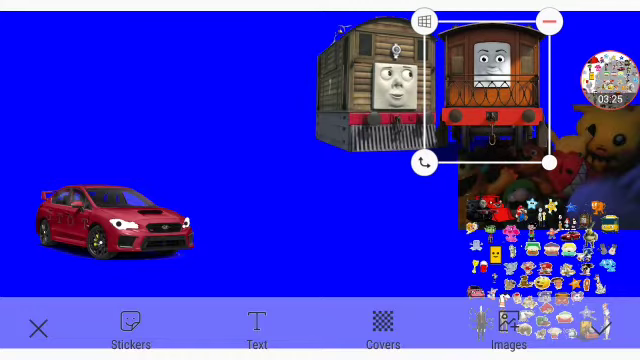
Step: Select the red car sticker on the blue canvas to show its handles
click(100, 220)
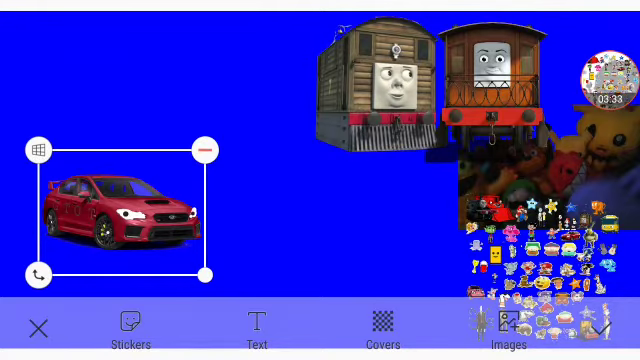
Step: Drag the red car sticker right and down, then remove it with the minus handle
drag(120, 205, 280, 220)
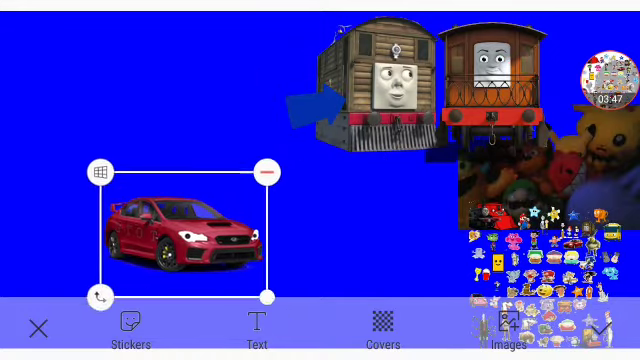
click(267, 172)
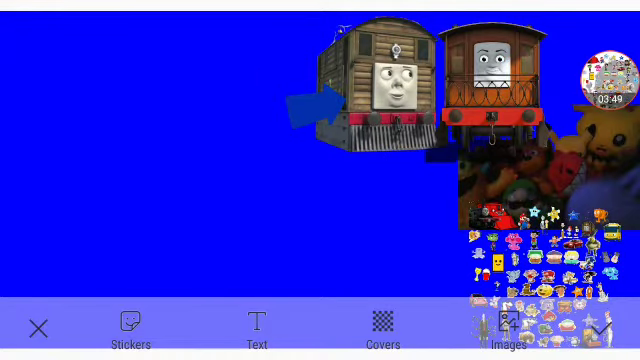